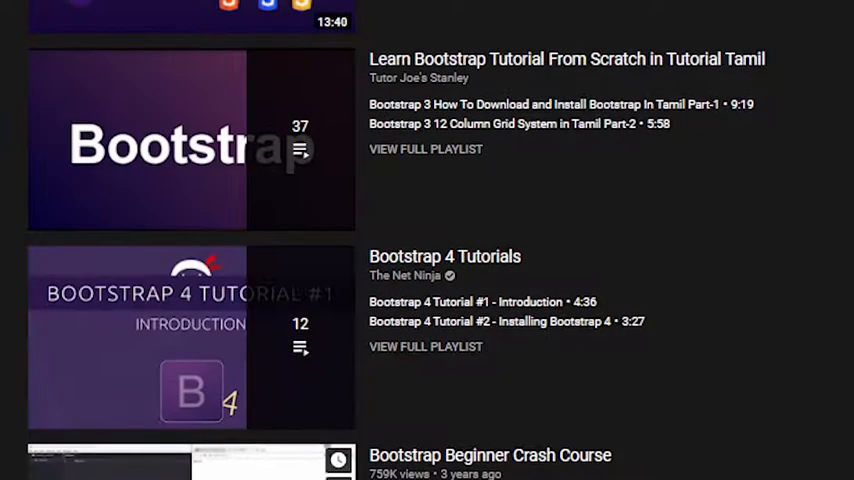
# Step: Copy the Bootstrap CSS stylesheet link from the BootstrapCDN Quick Start page
pyautogui.scroll(-3)
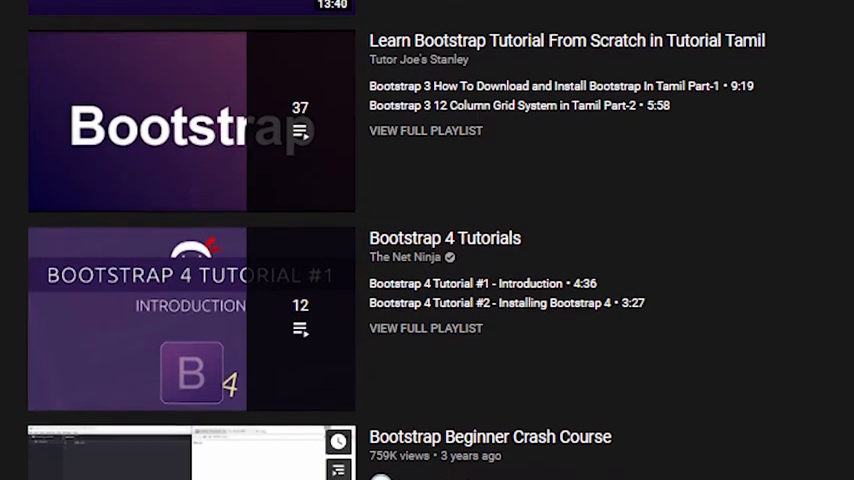
pyautogui.scroll(-3)
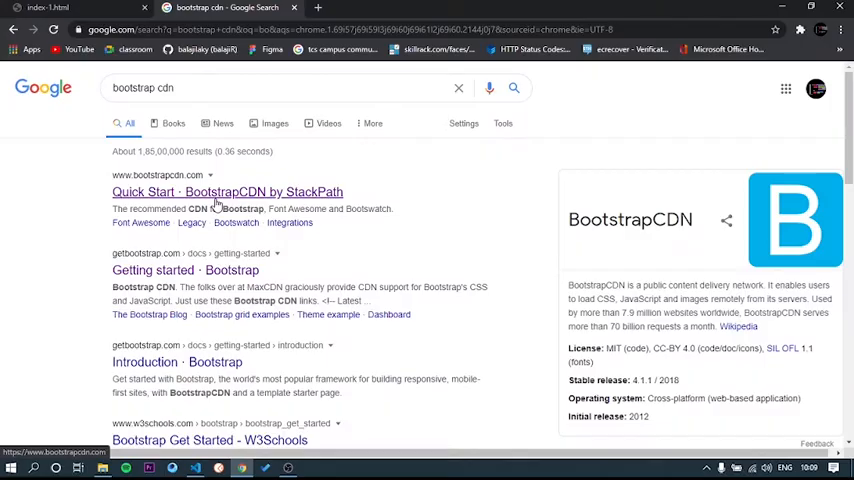
pyautogui.click(227, 191)
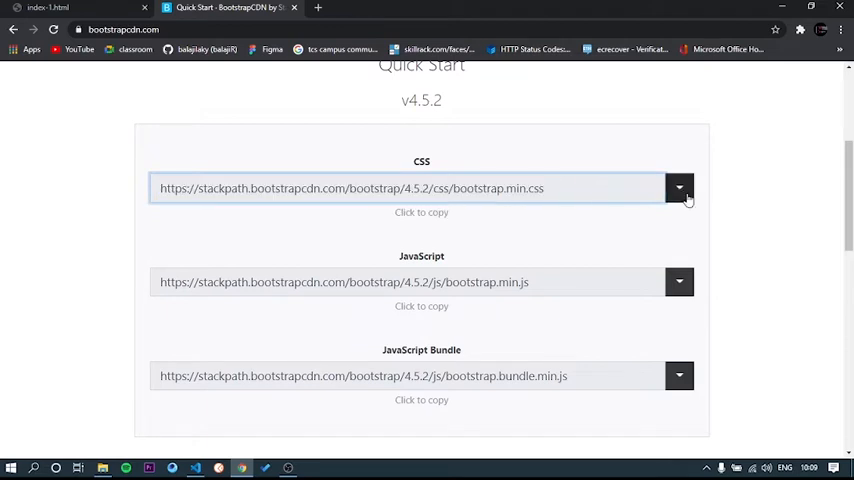
pyautogui.click(679, 188)
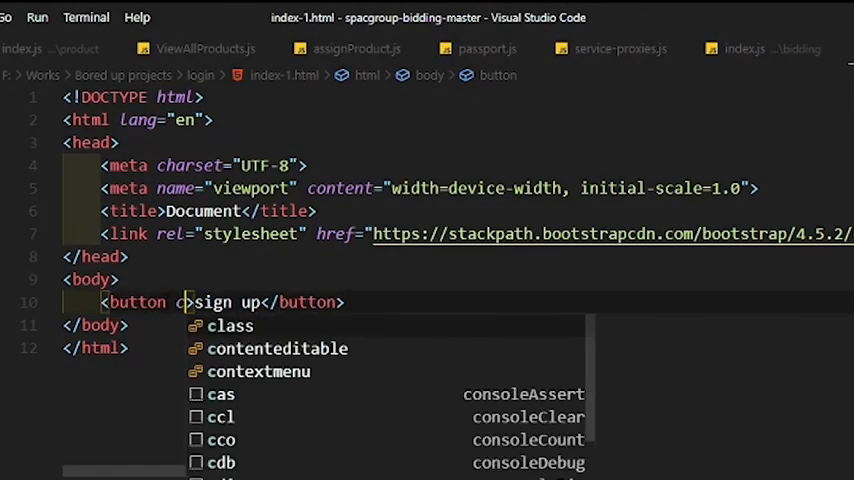
# Step: Add class="btn btn-primary" to the sign up button
pyautogui.write('class="b')
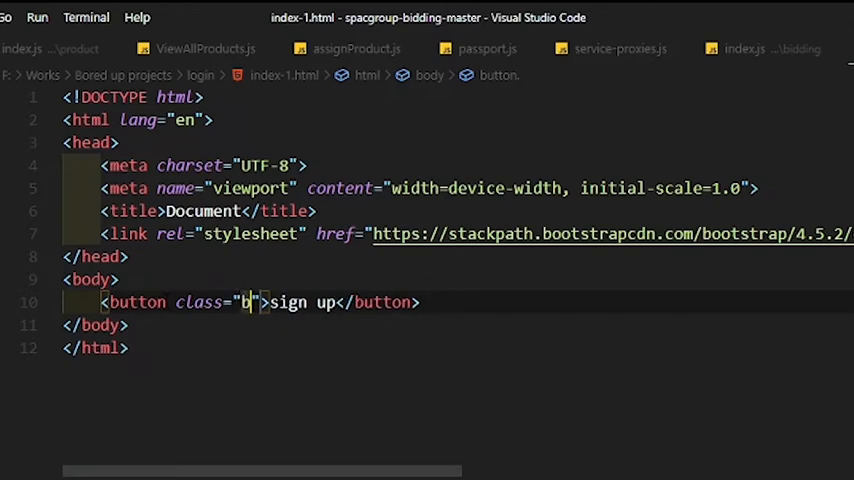
pyautogui.write('tn btn-primary')
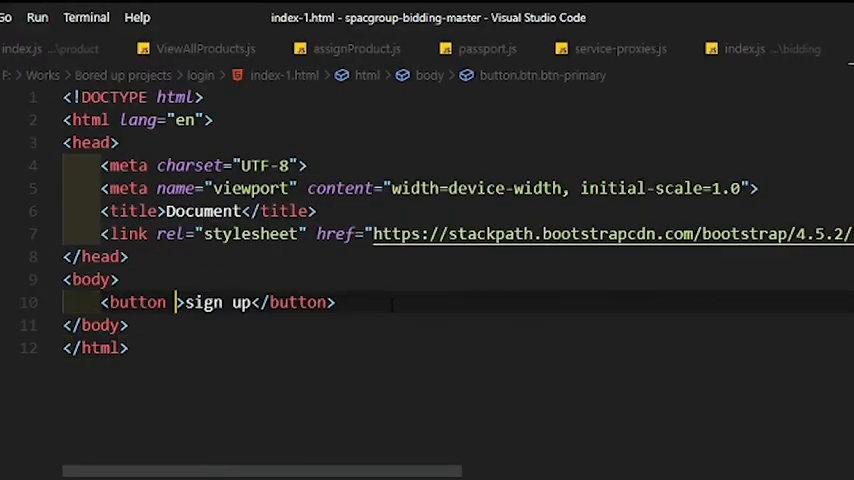
# Step: Style the sign up button inline with height:50px, width:100px, white text and background-color
pyautogui.write('style=""')
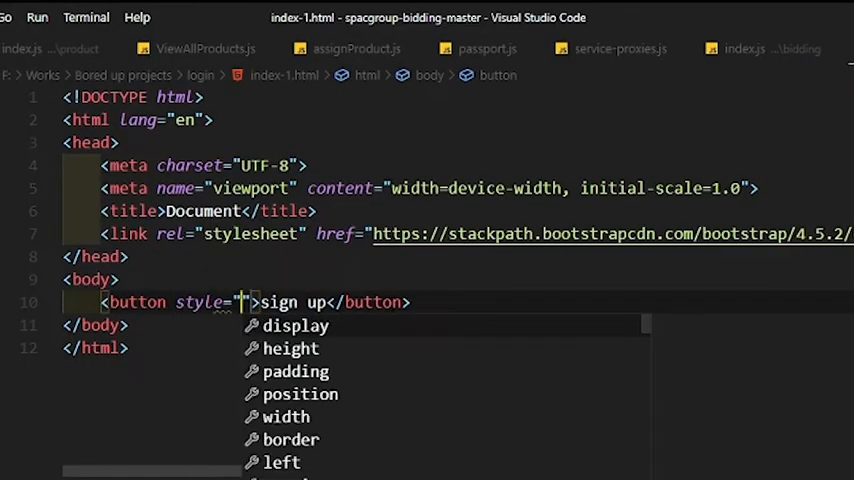
pyautogui.press('Escape')
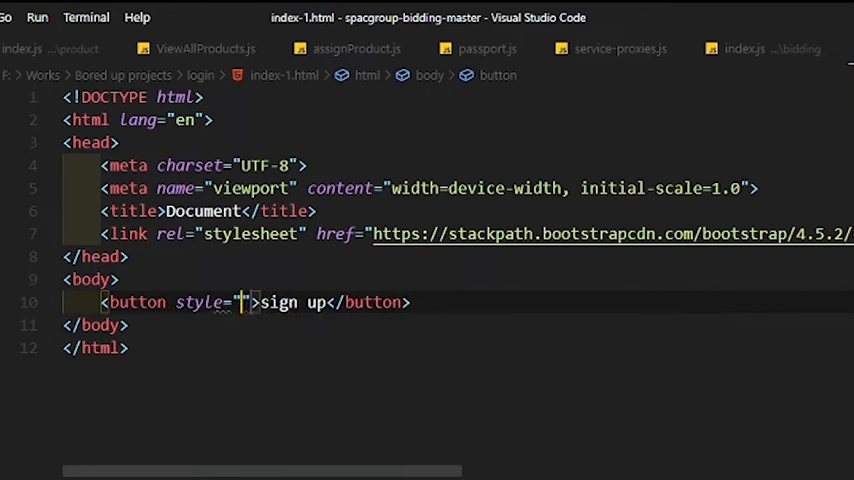
pyautogui.write('height:50px; width:100px; color: white;')
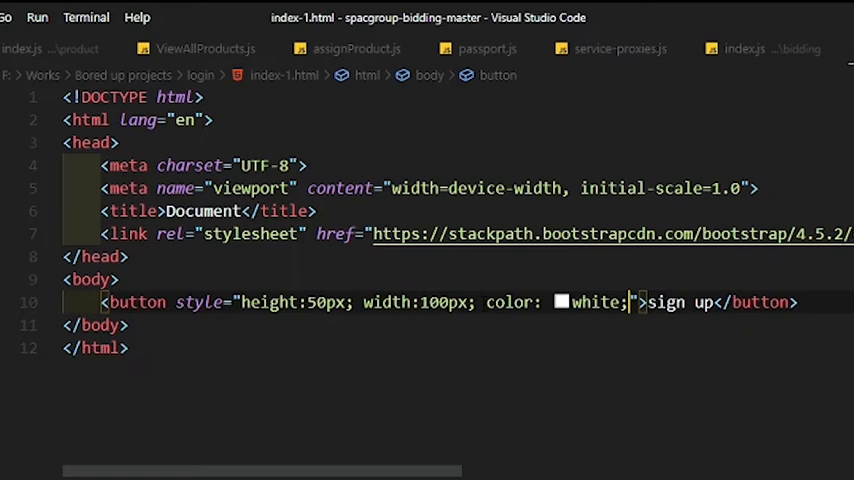
pyautogui.write('background-color:')
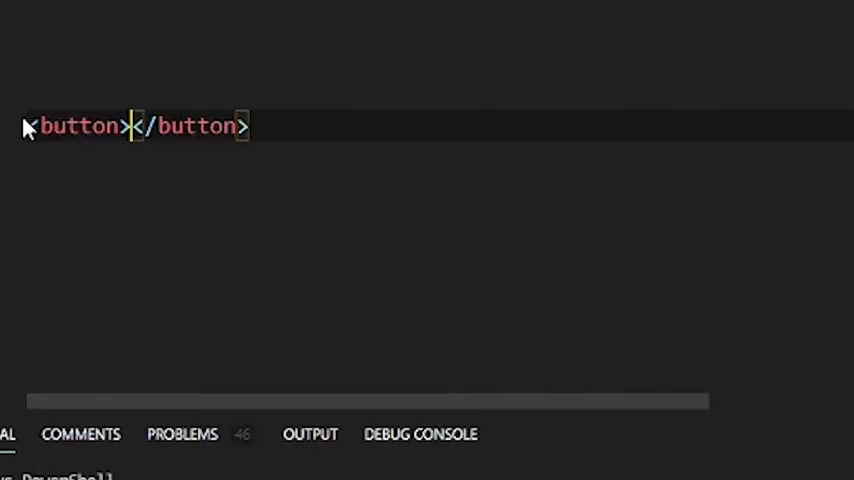
pyautogui.write('class="')
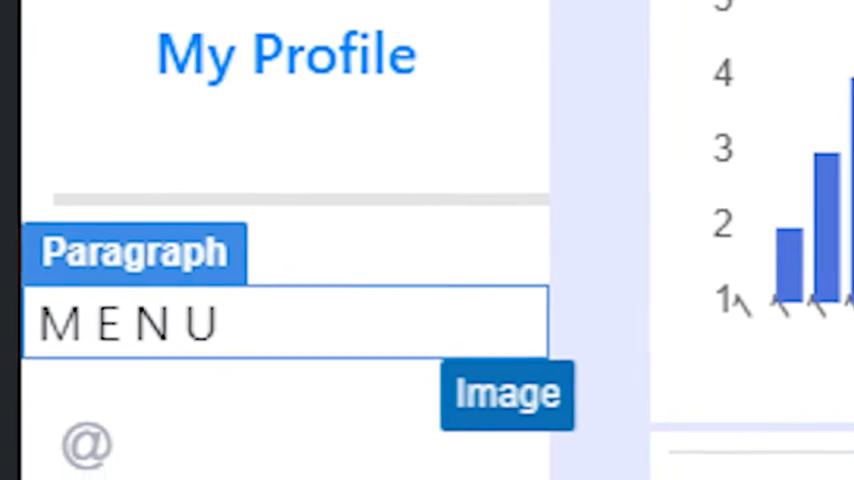
pyautogui.scroll(-3)
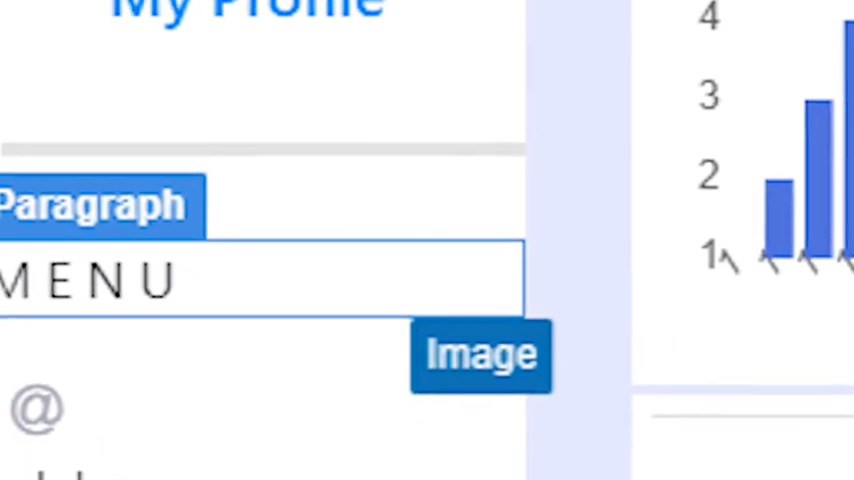